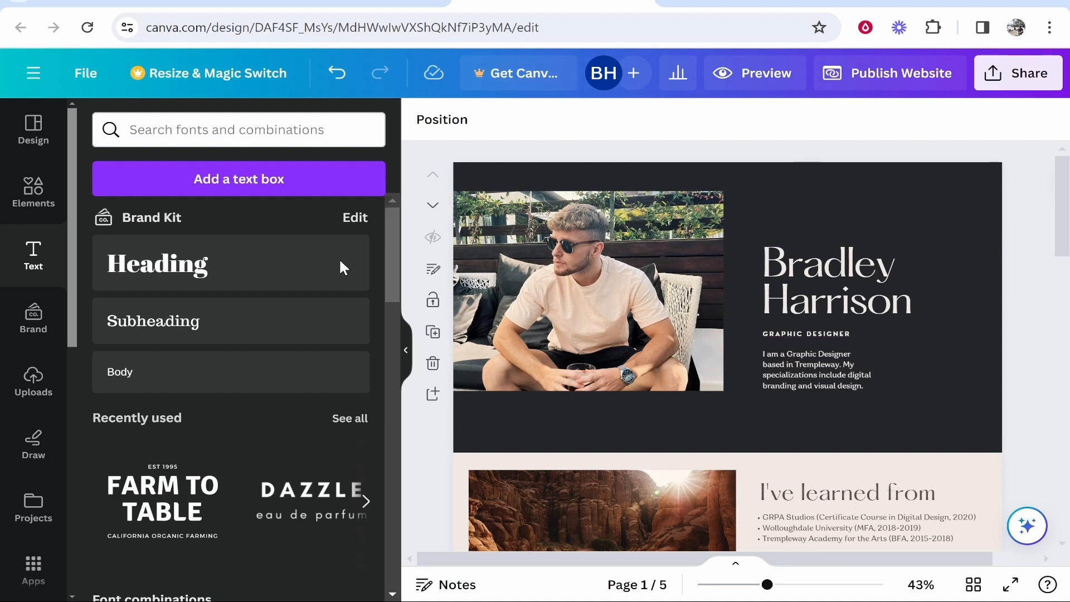
{"action": "mouse_move", "coordinate": [395, 46]}
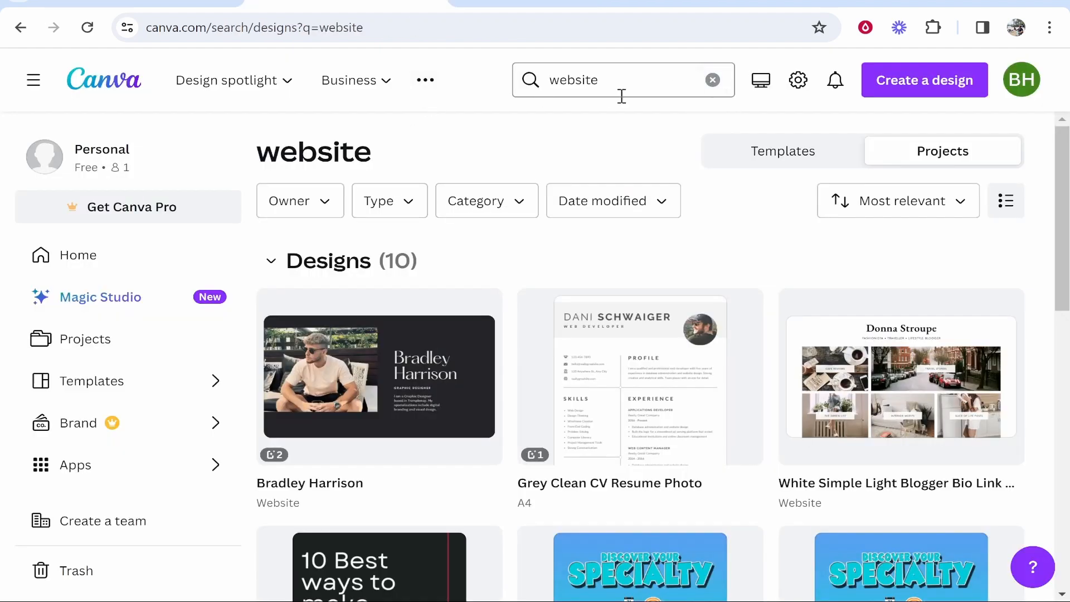
- Scroll through the 'website' search results to find the Bradley Harrison website design
{"action": "scroll", "scroll_direction": "down", "scroll_amount": 3}
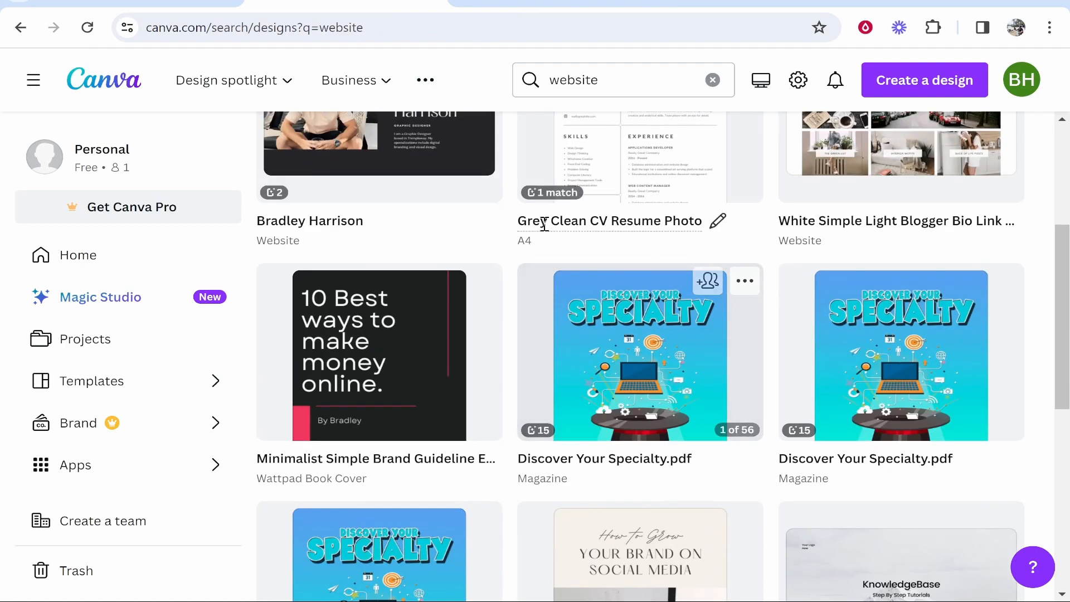
- Reopen the Bradley Harrison website design and add a blank page right after page 1
{"action": "left_click", "coordinate": [380, 144]}
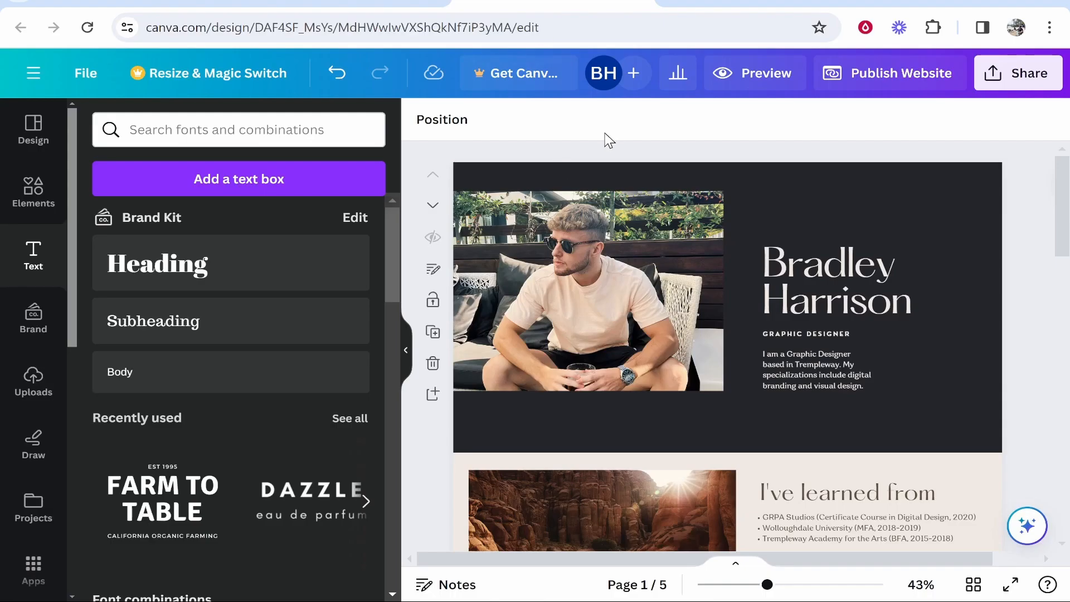
{"action": "left_click", "coordinate": [587, 290]}
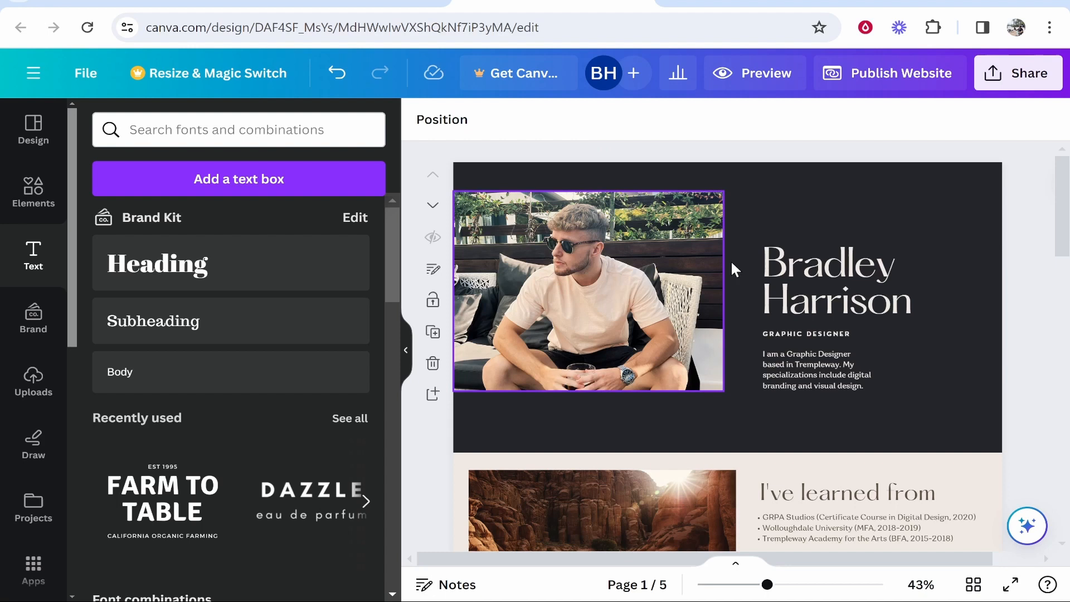
{"action": "scroll", "scroll_direction": "down", "scroll_amount": 3}
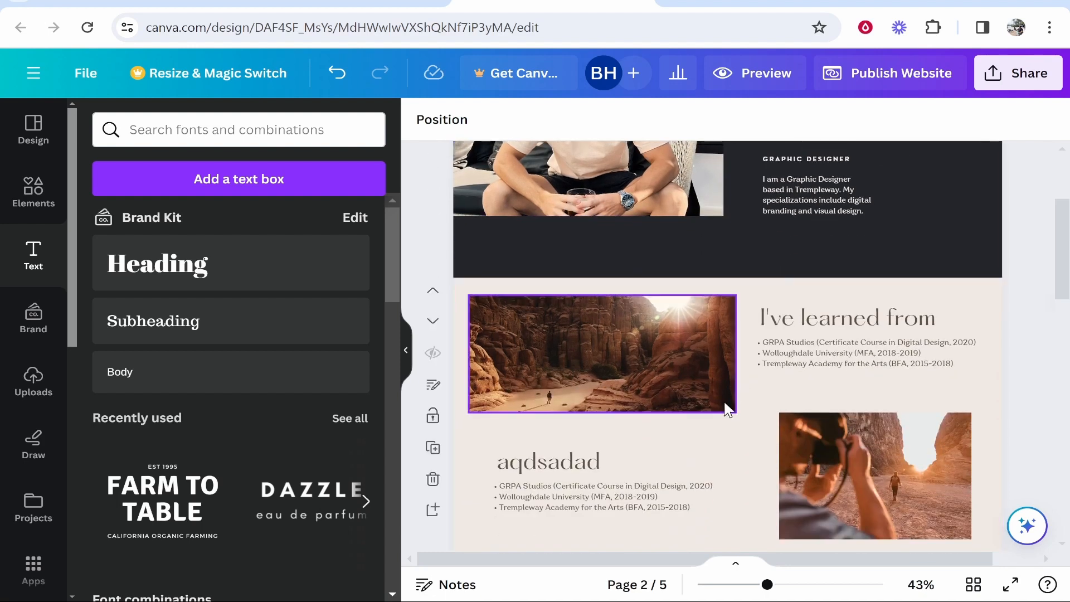
{"action": "scroll", "scroll_direction": "down", "scroll_amount": 3}
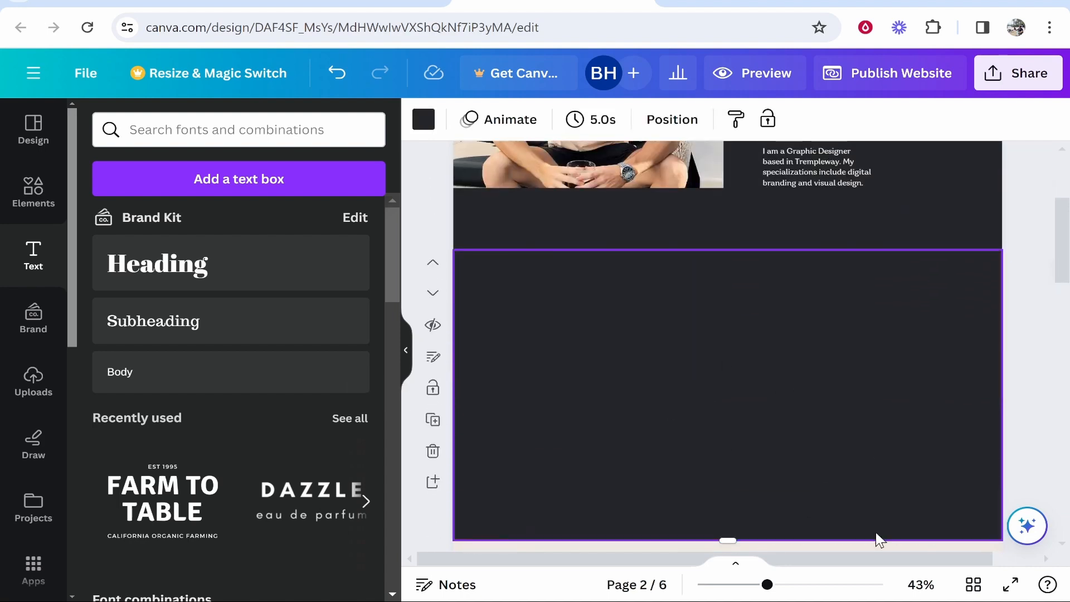
- Change the new page 2 background from dark to a light beige
{"action": "left_click", "coordinate": [424, 119]}
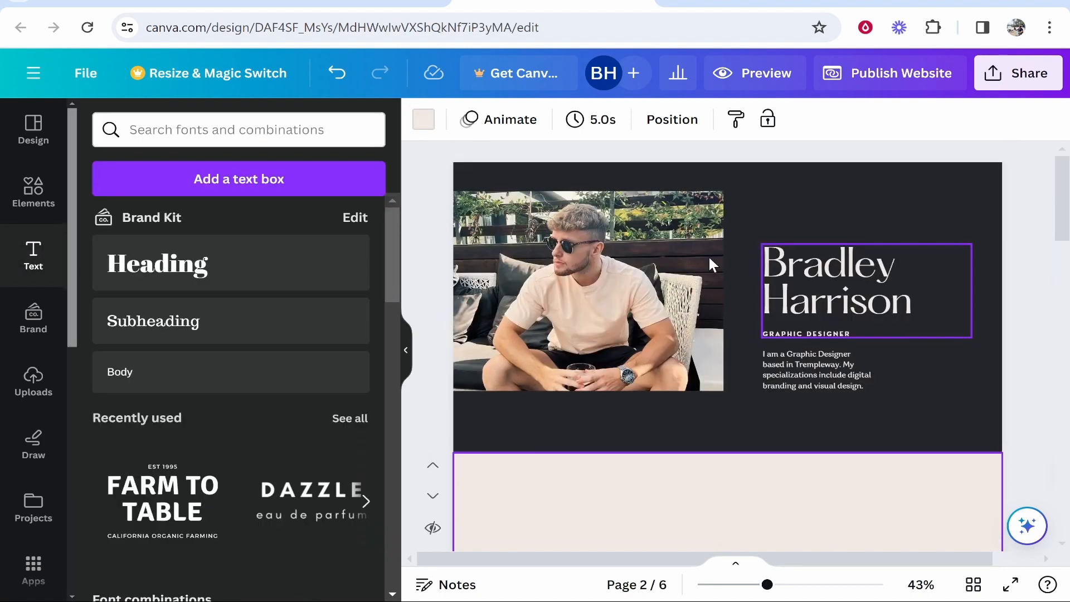
{"action": "scroll", "scroll_direction": "down", "scroll_amount": 3}
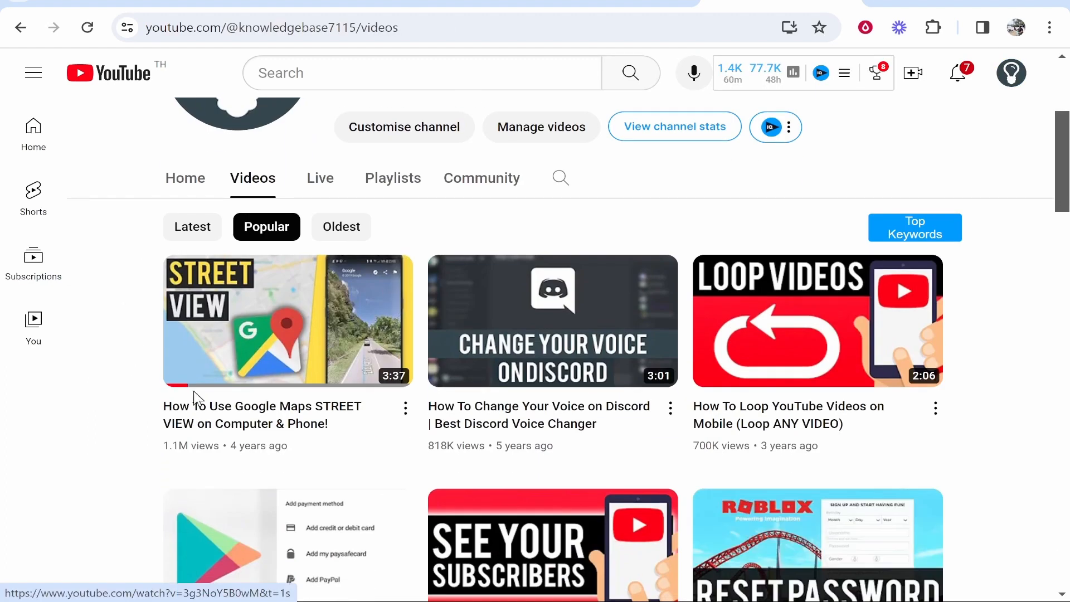
{"action": "mouse_move", "coordinate": [272, 347]}
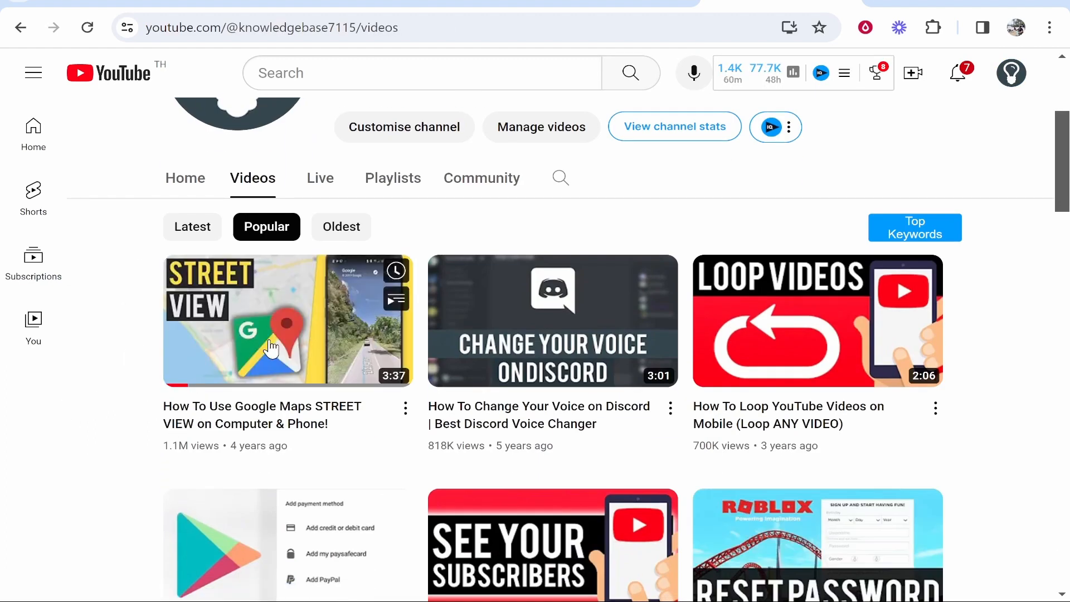
{"action": "mouse_move", "coordinate": [254, 362]}
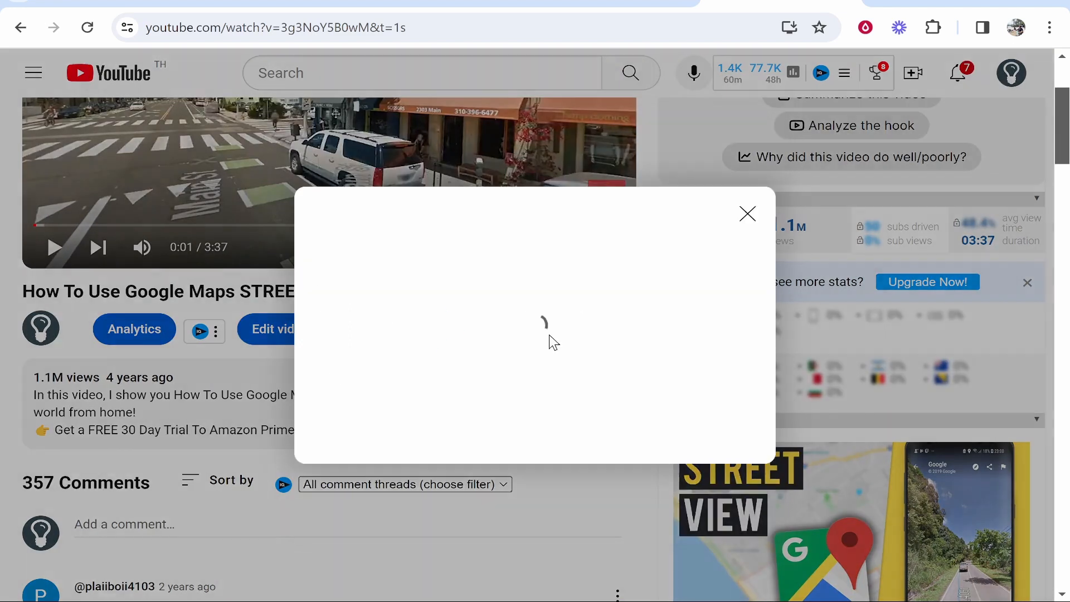
- Copy the share link of the Google Maps Street View YouTube video
{"action": "left_click", "coordinate": [715, 422]}
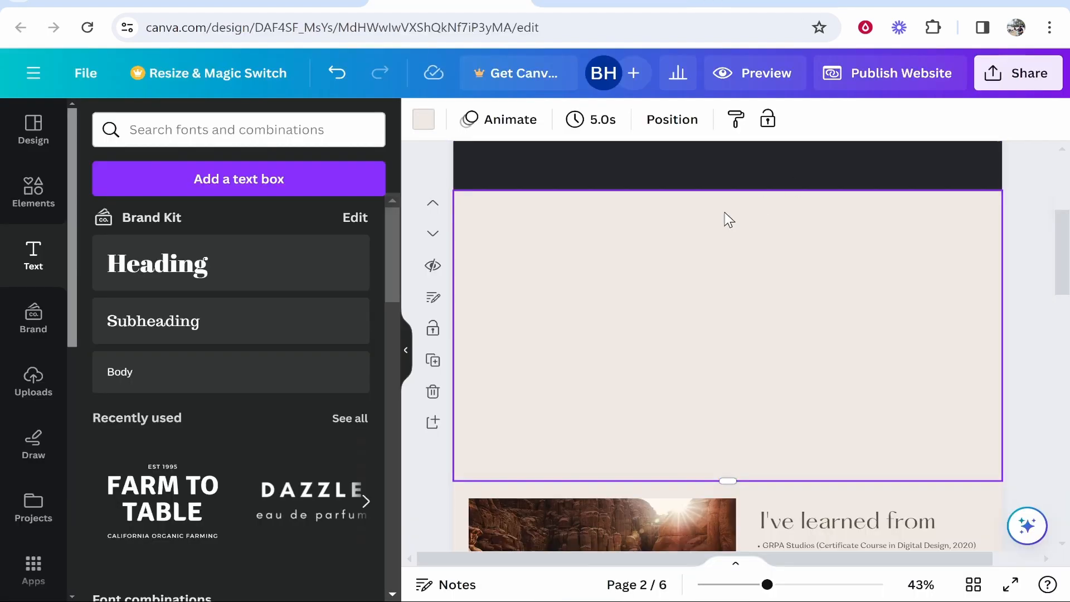
{"action": "mouse_move", "coordinate": [634, 313]}
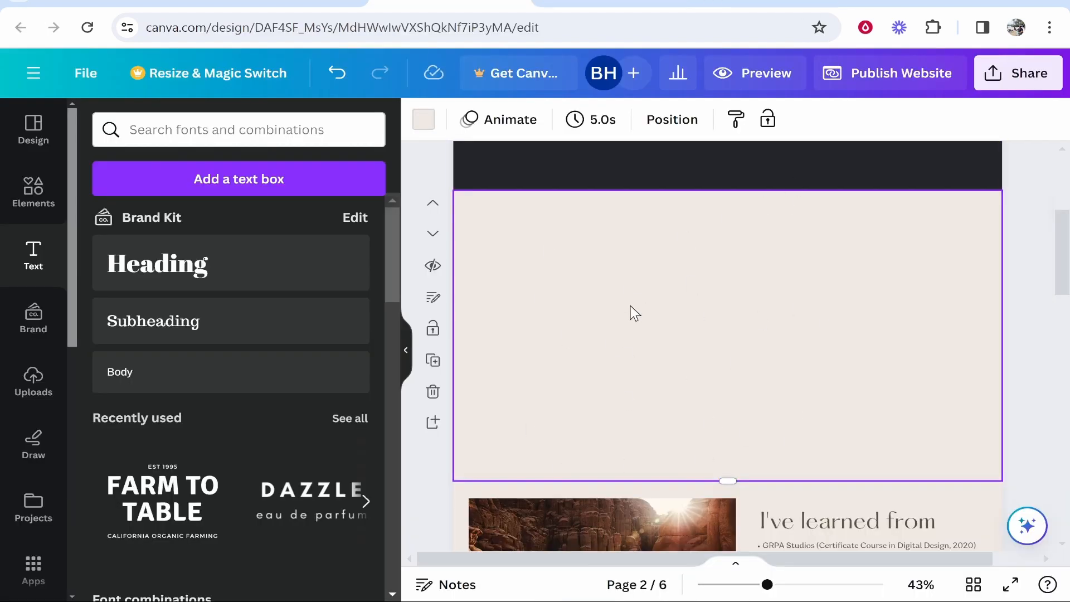
{"action": "mouse_move", "coordinate": [212, 268]}
{"action": "type", "text": "video"}
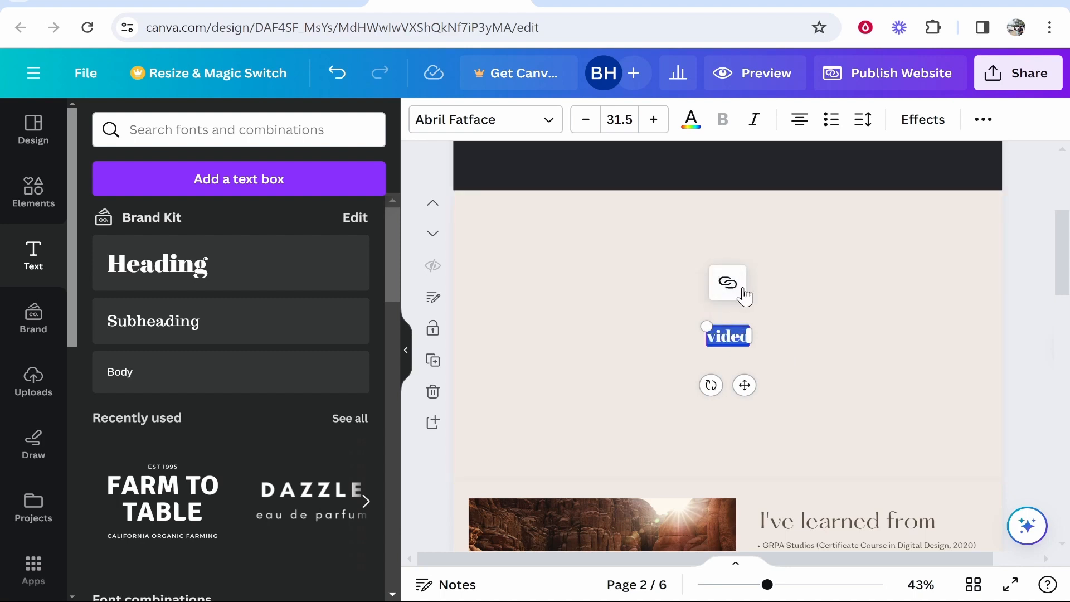
- Link the 'video' text to the Street View youtu.be address and set how it displays
{"action": "right_click", "coordinate": [727, 336]}
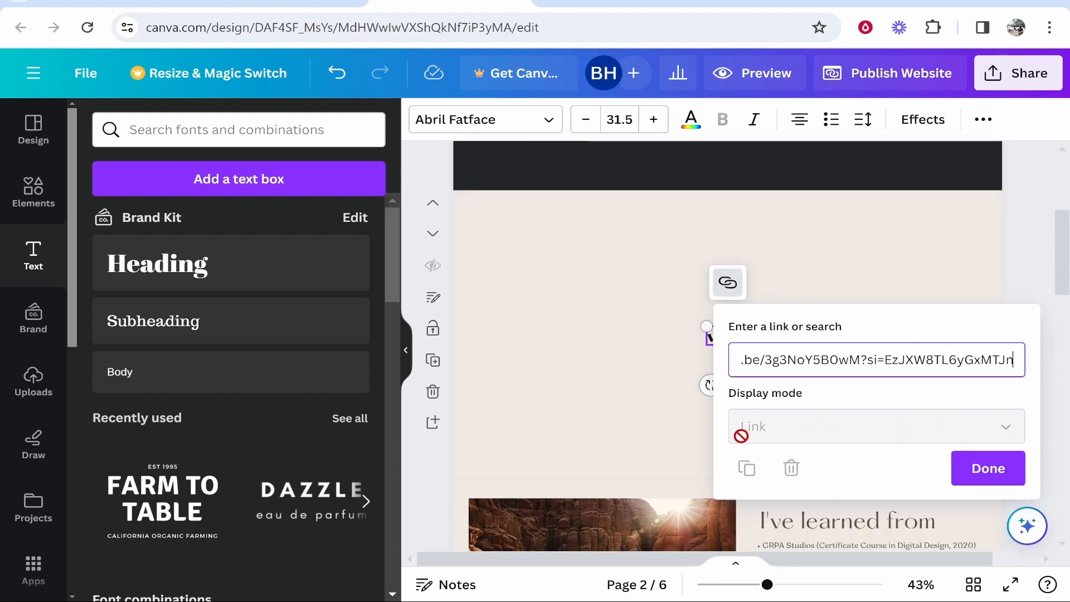
{"action": "left_click", "coordinate": [988, 469]}
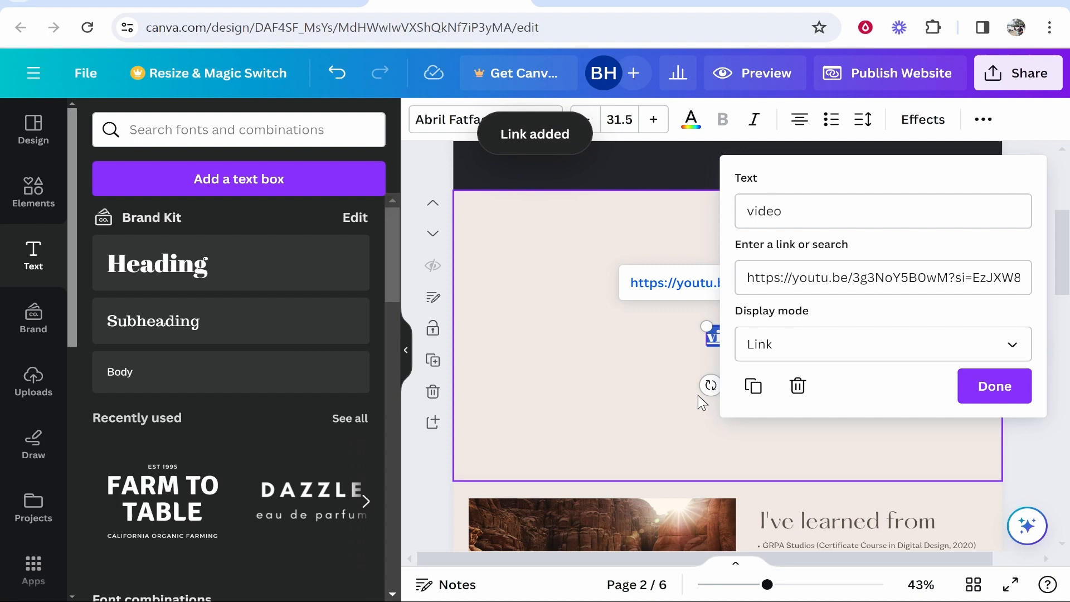
{"action": "left_click", "coordinate": [883, 344]}
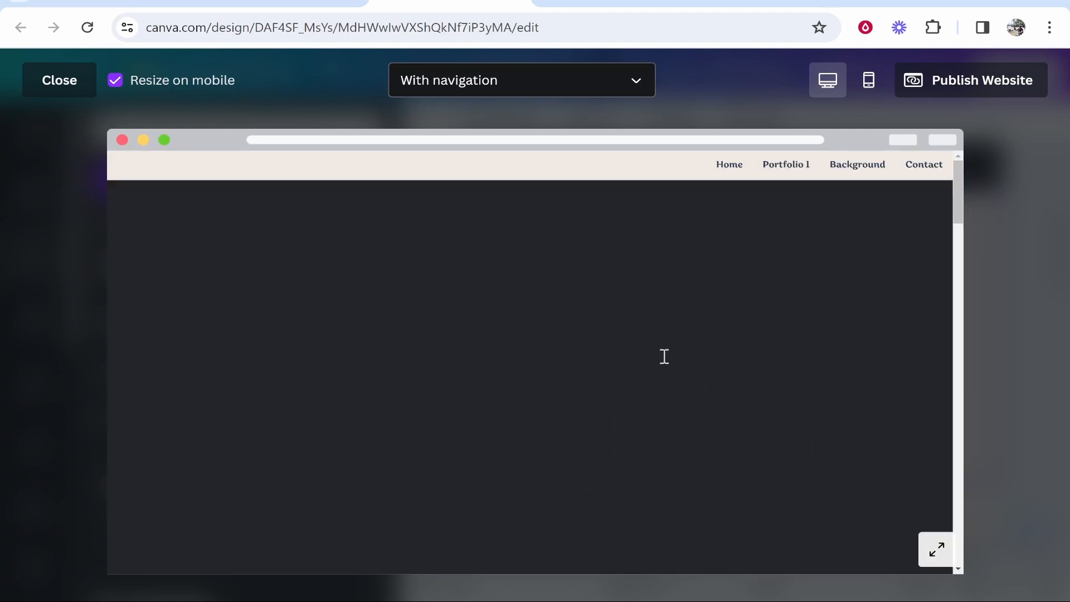
- Scroll the website preview down to the beige page to check the embedded Street View player
{"action": "scroll", "scroll_direction": "down", "scroll_amount": 3}
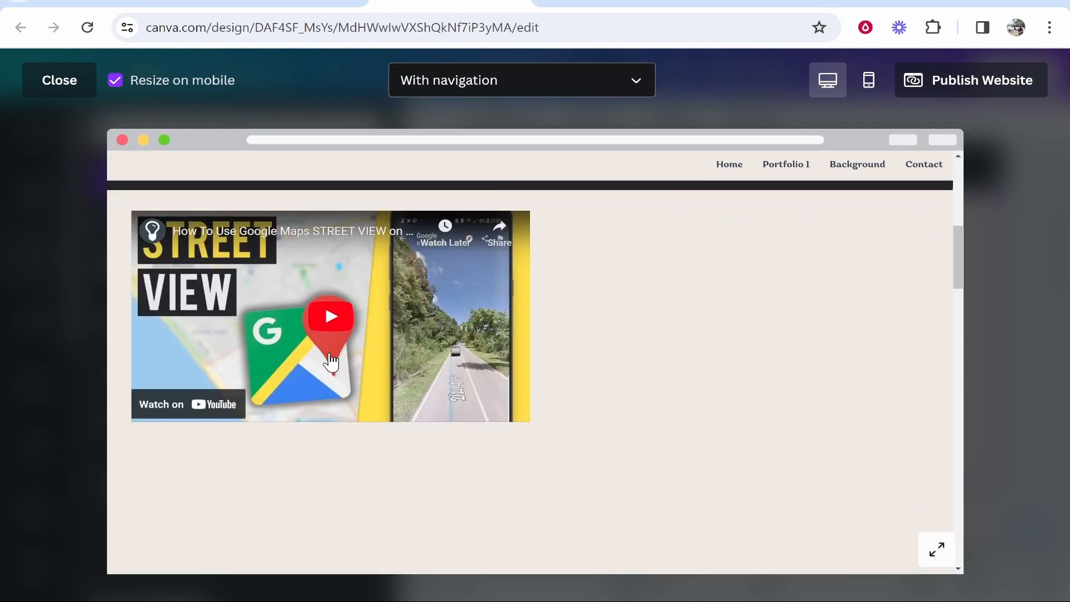
{"action": "mouse_move", "coordinate": [335, 333]}
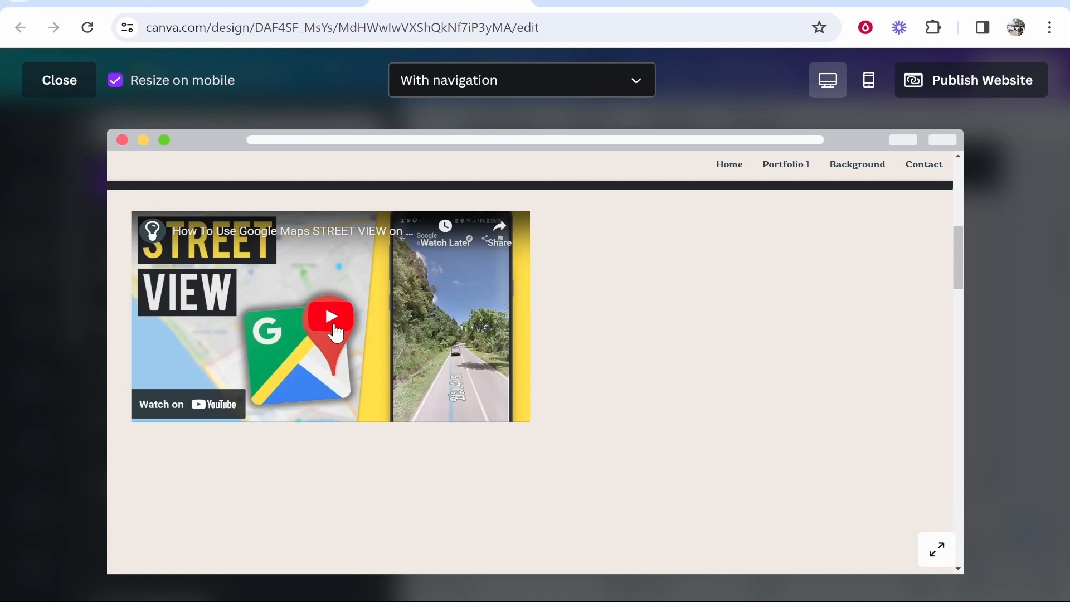
{"action": "mouse_move", "coordinate": [361, 322]}
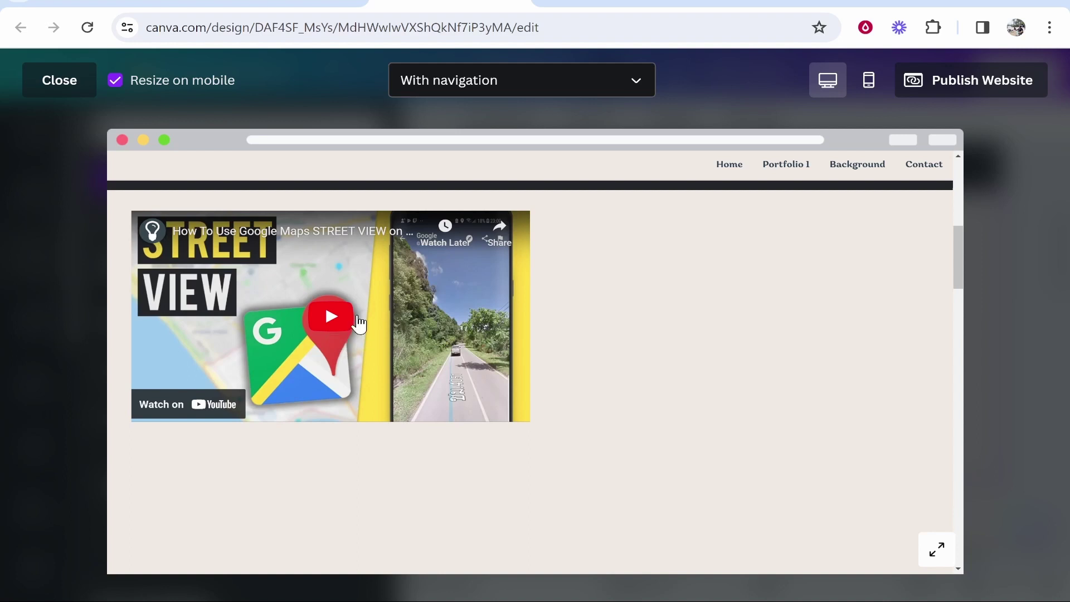